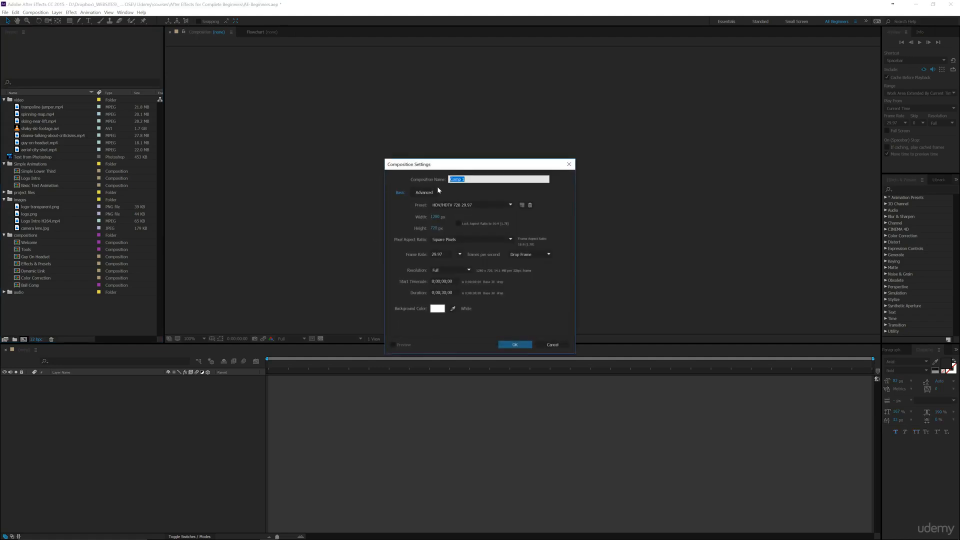
Create the composition named '3D Comp' with a black background colour.
{"action": "type", "text": "3D C"}
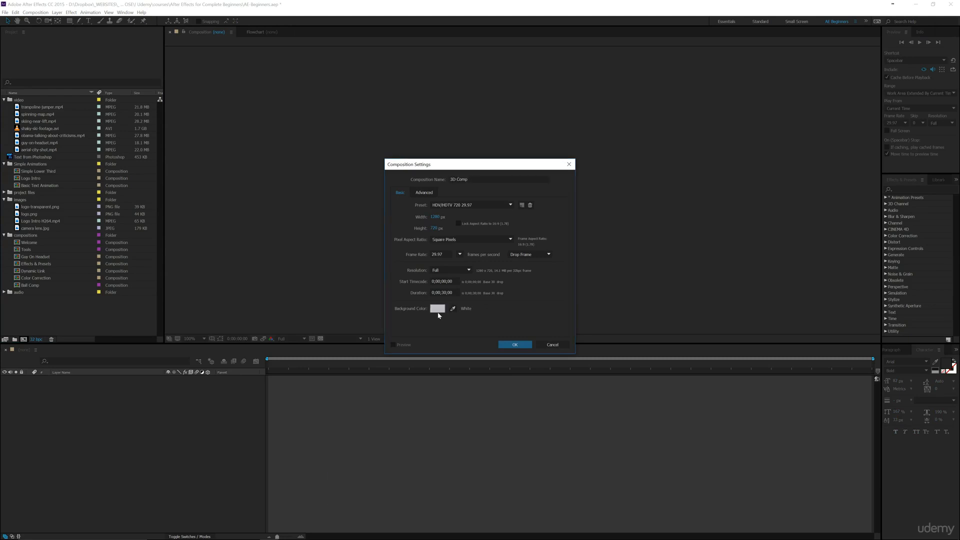
{"action": "left_click", "coordinate": [436, 308]}
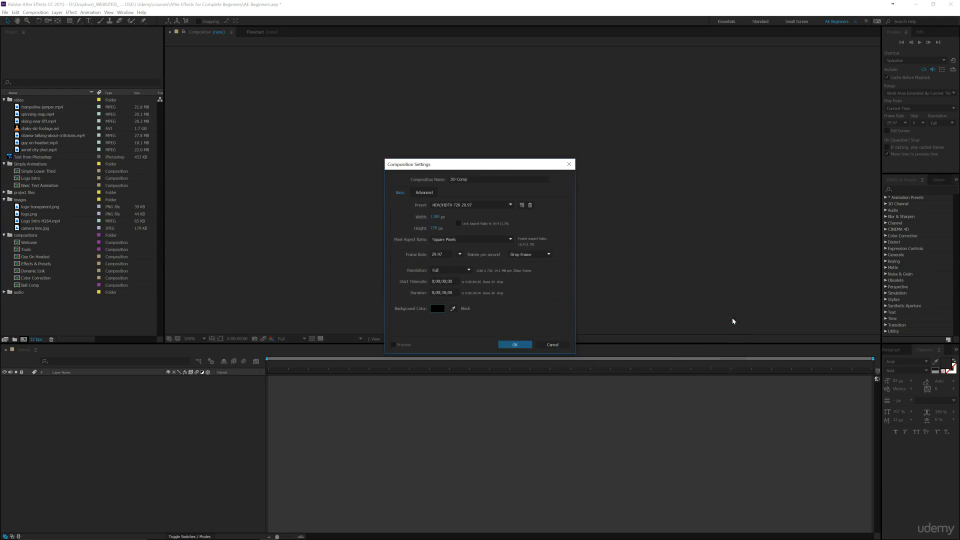
{"action": "mouse_move", "coordinate": [482, 321]}
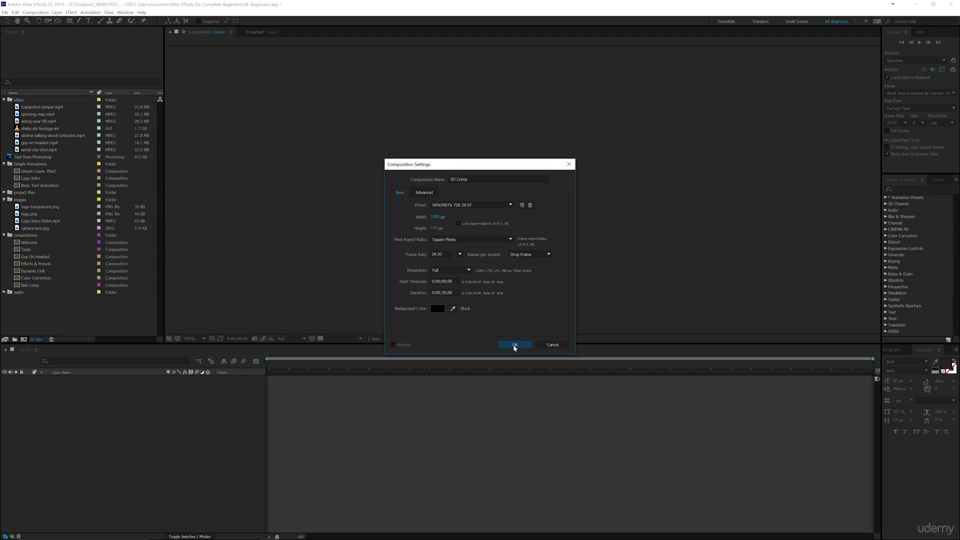
{"action": "left_click", "coordinate": [514, 344]}
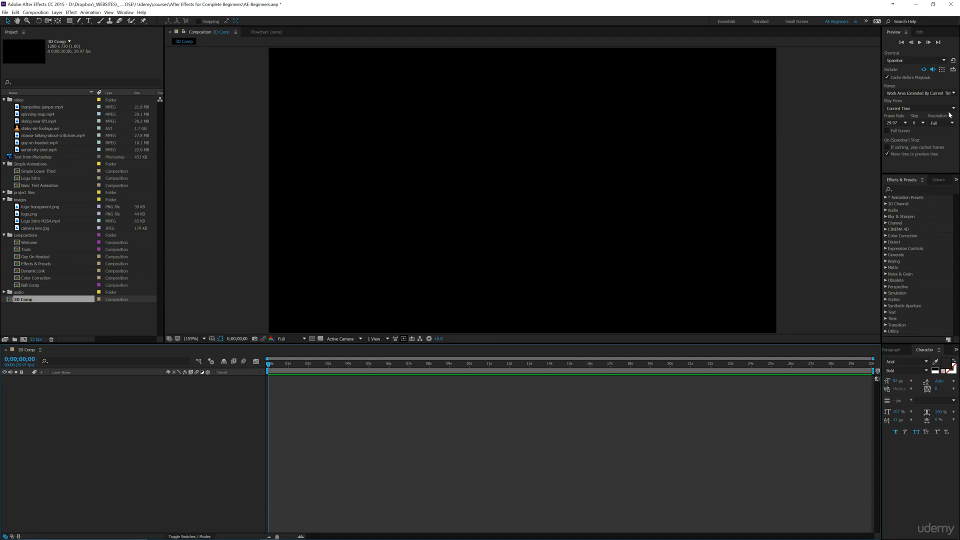
{"action": "mouse_move", "coordinate": [105, 424]}
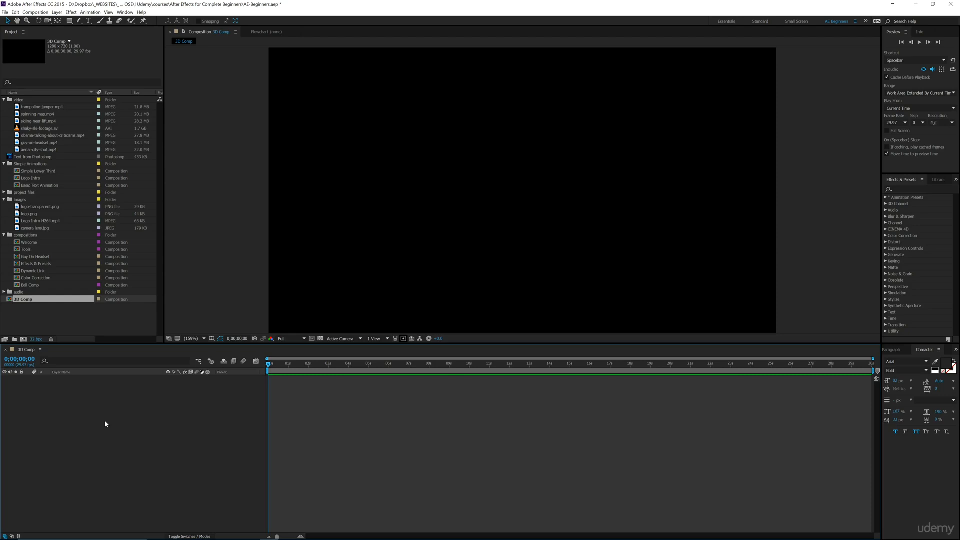
{"action": "mouse_move", "coordinate": [72, 35]}
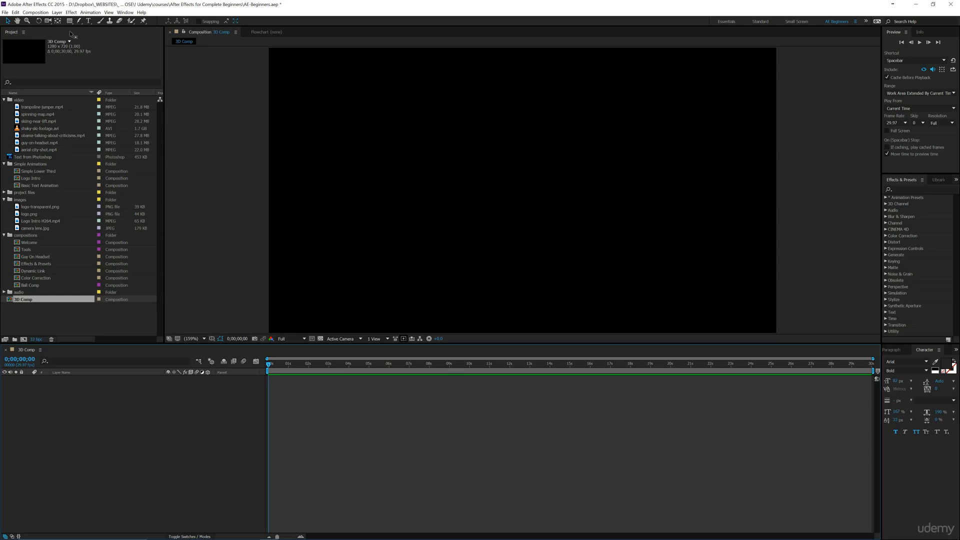
Add a new light and give it a light-blue colour.
{"action": "left_click", "coordinate": [56, 12]}
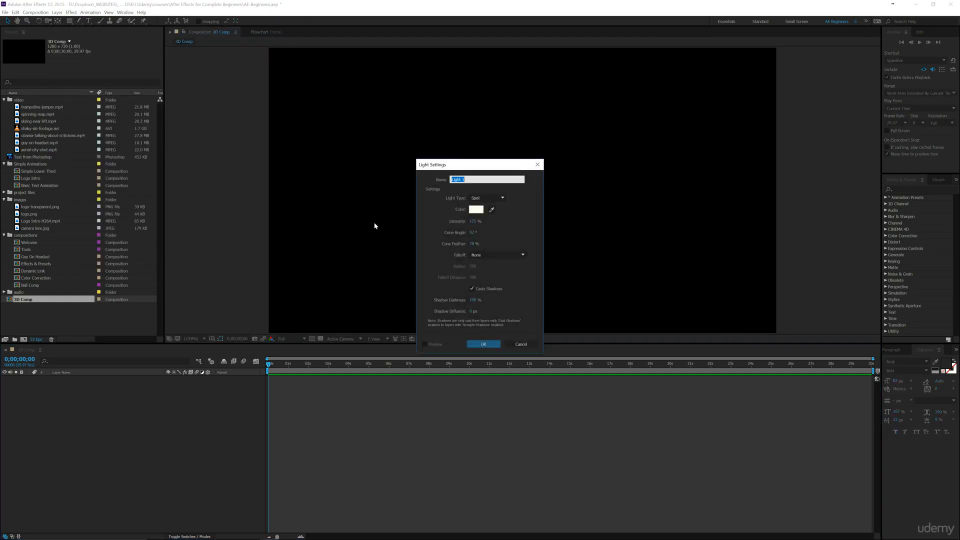
{"action": "left_click", "coordinate": [476, 209]}
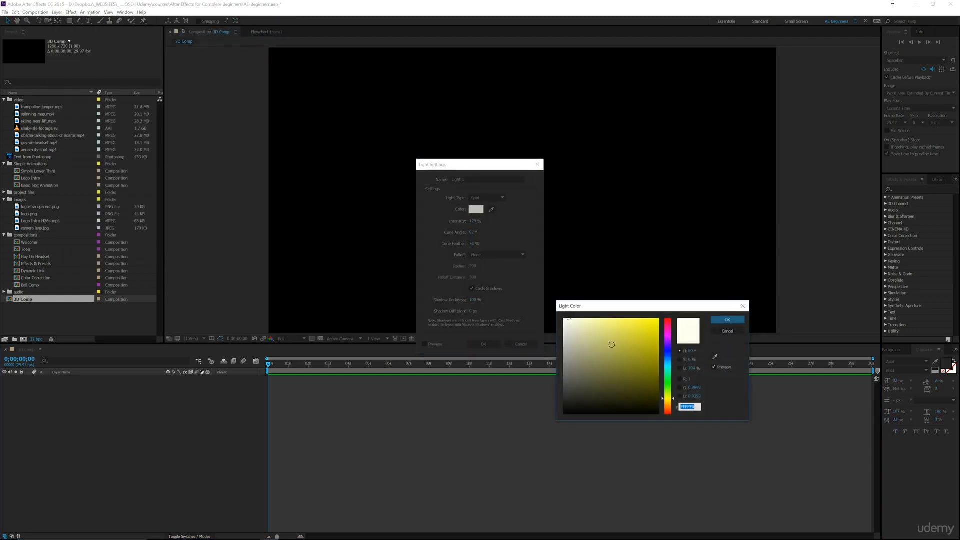
{"action": "left_click", "coordinate": [589, 317]}
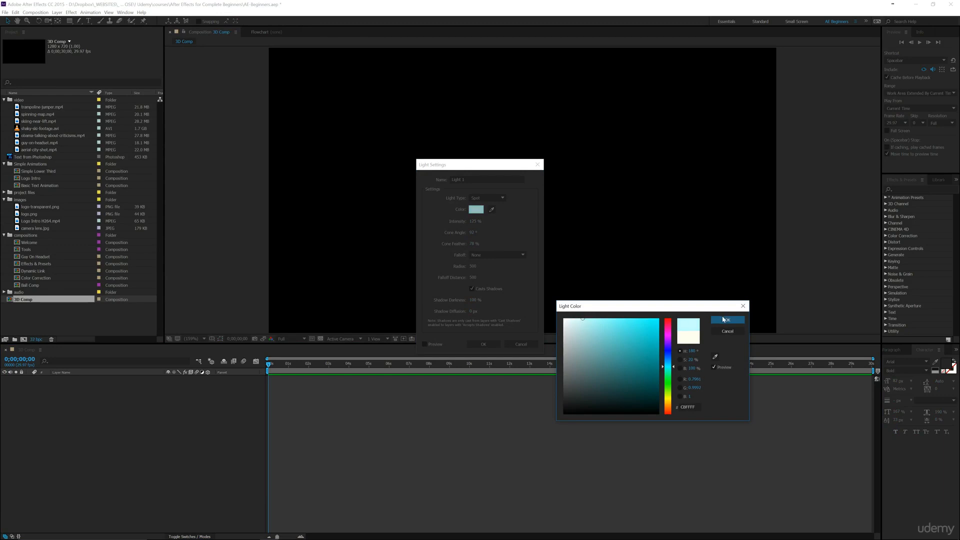
{"action": "left_click", "coordinate": [726, 319]}
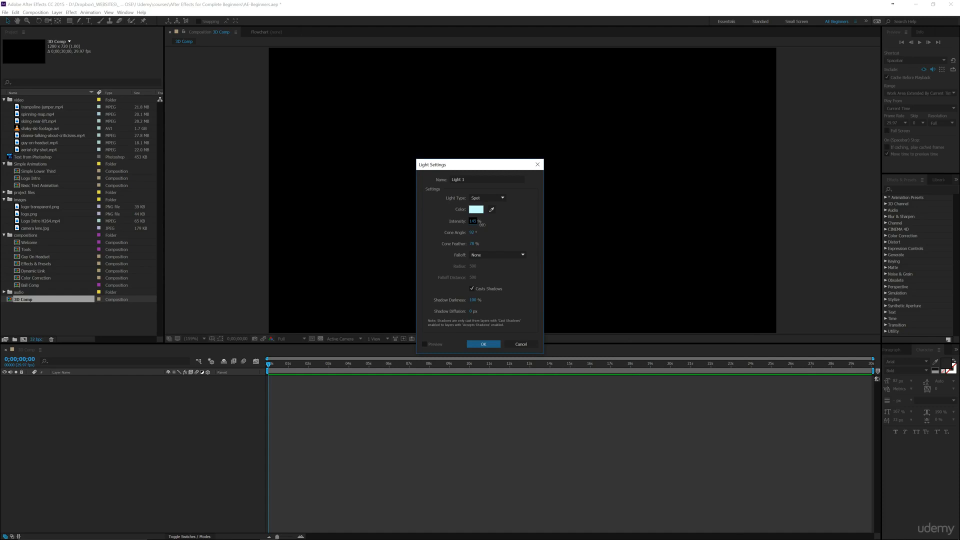
Edit the light's Intensity value and keep Falloff set to None.
{"action": "triple_click", "coordinate": [478, 221]}
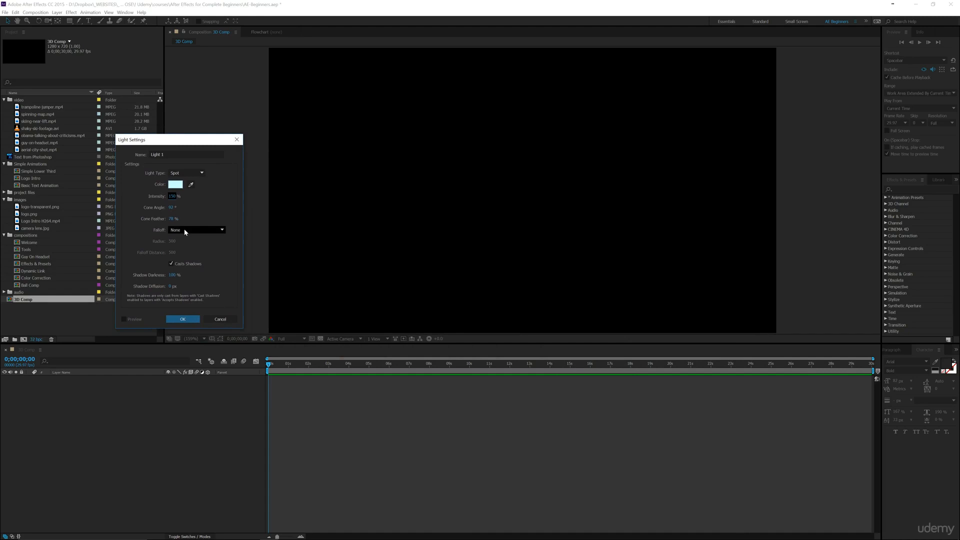
{"action": "left_click", "coordinate": [197, 230]}
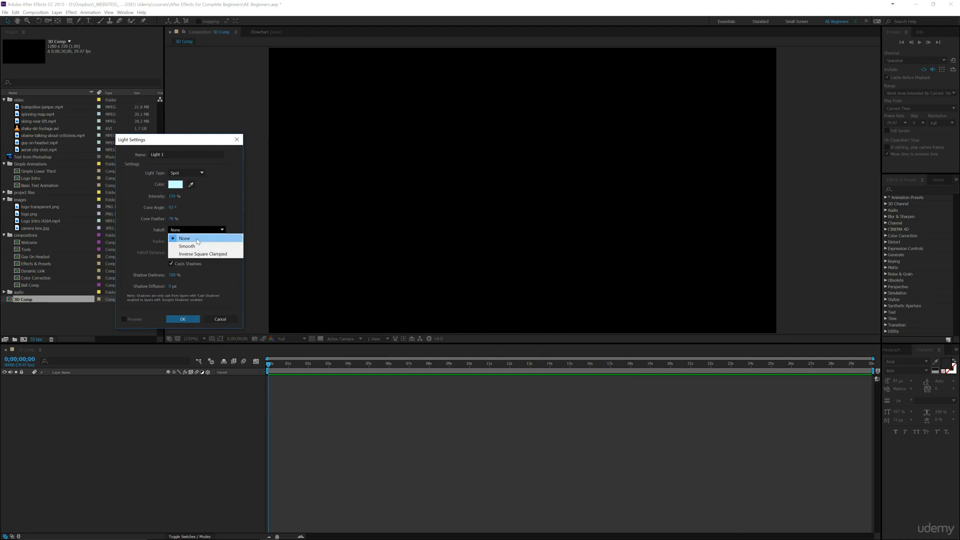
{"action": "left_click", "coordinate": [184, 237]}
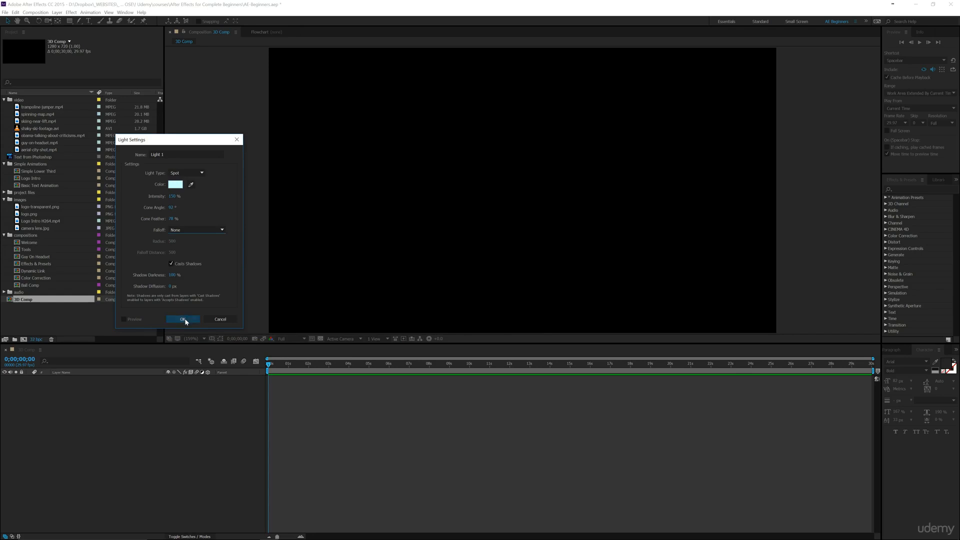
Confirm the Light Settings so Light 1 appears as a layer in 3D Comp, then deselect it.
{"action": "left_click", "coordinate": [183, 319]}
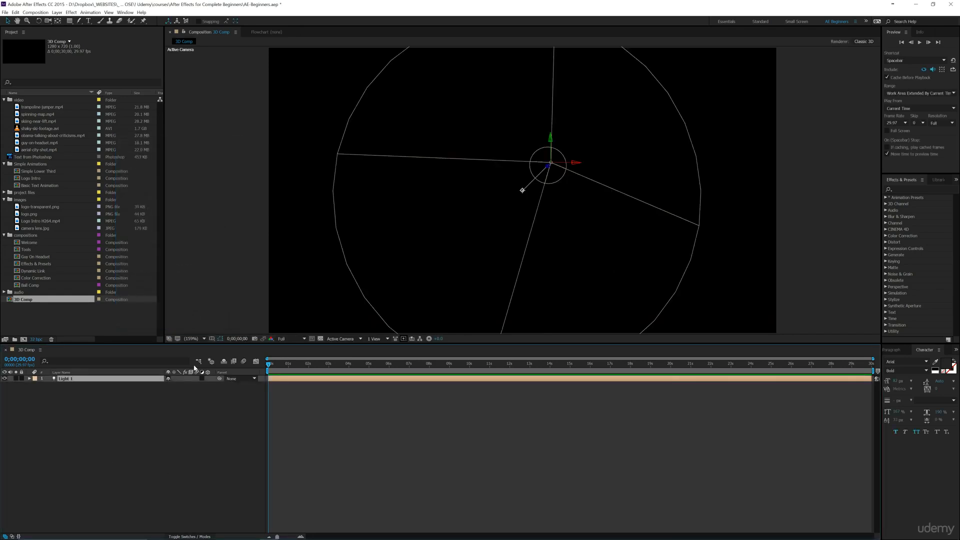
{"action": "mouse_move", "coordinate": [610, 126]}
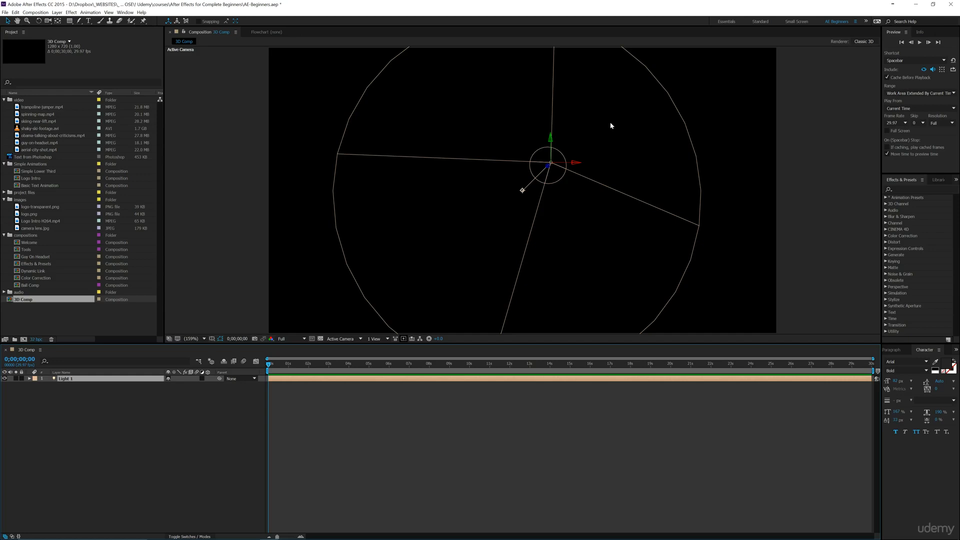
{"action": "mouse_move", "coordinate": [587, 239]}
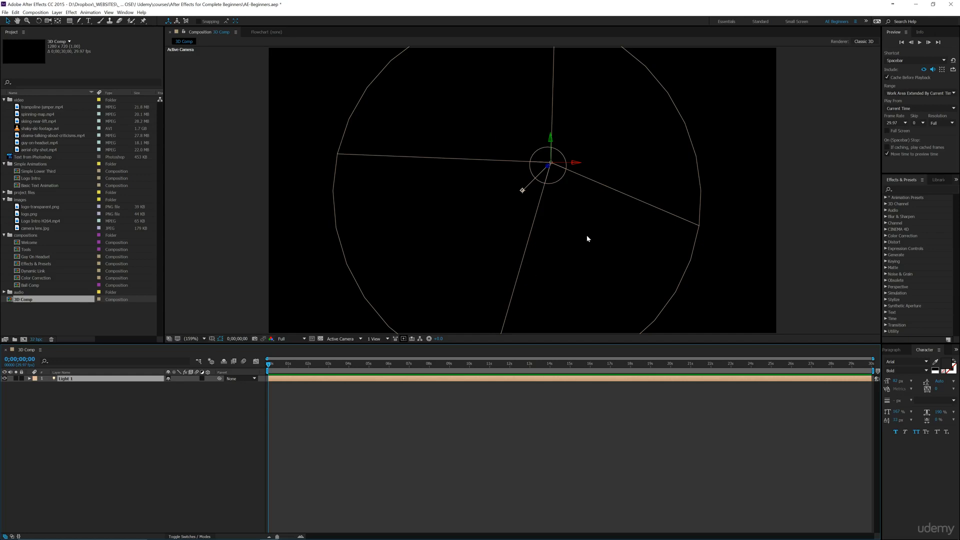
{"action": "mouse_move", "coordinate": [519, 227]}
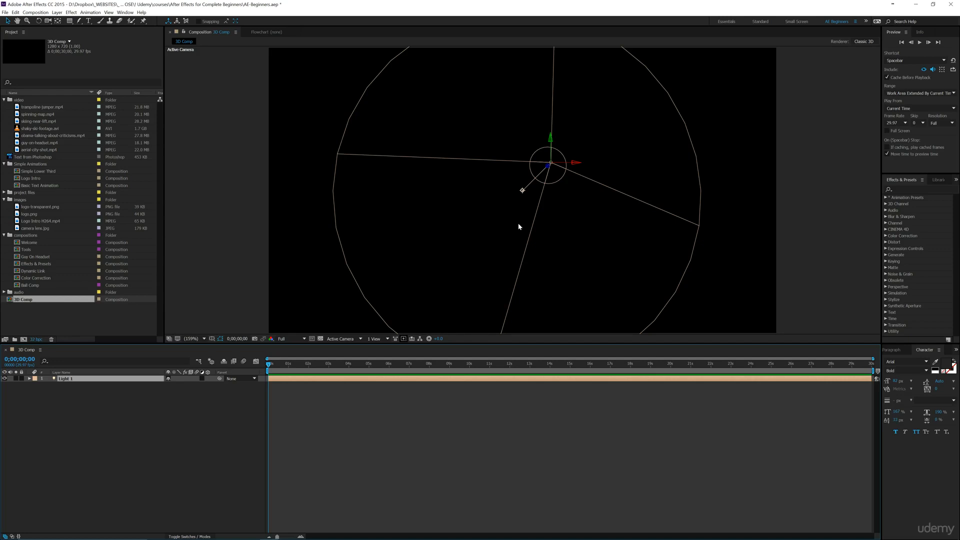
{"action": "mouse_move", "coordinate": [595, 215]}
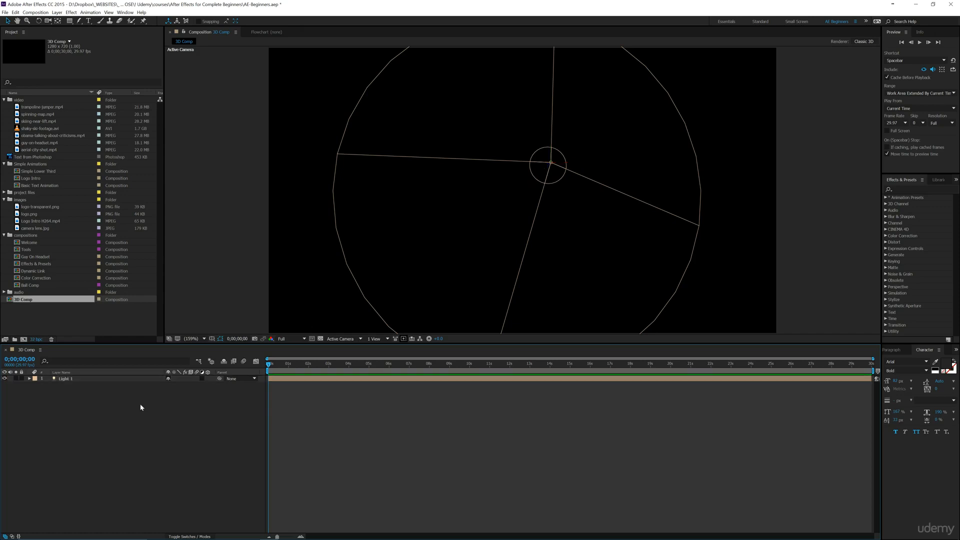
{"action": "left_click", "coordinate": [78, 312]}
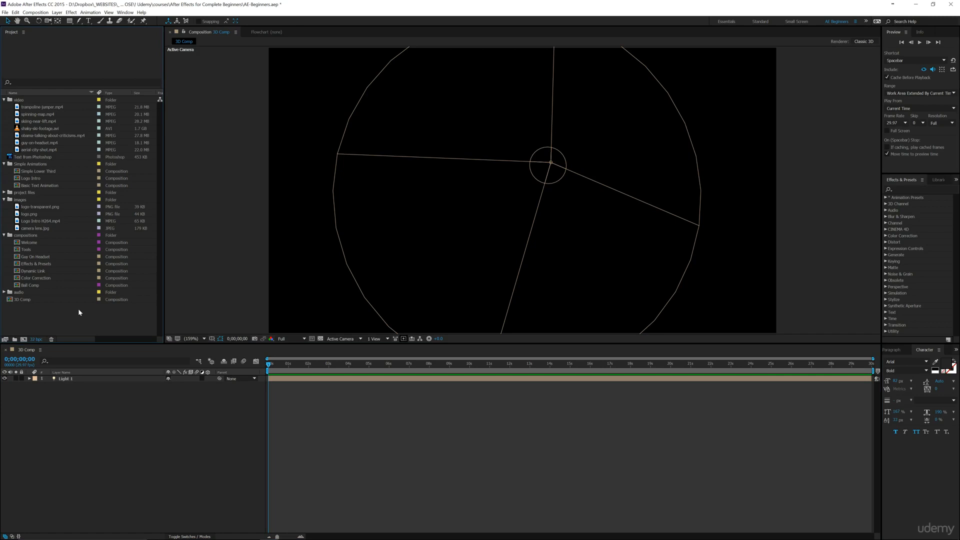
{"action": "mouse_move", "coordinate": [132, 486]}
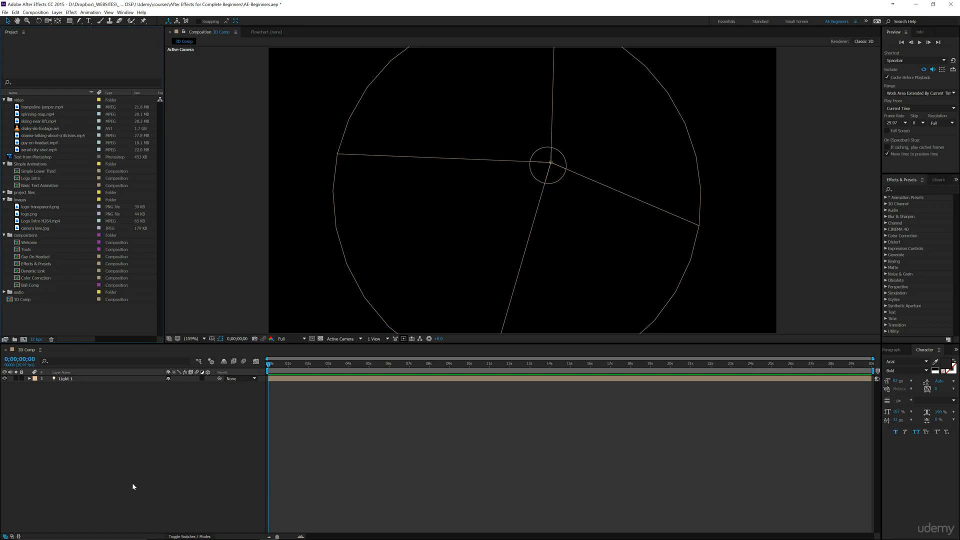